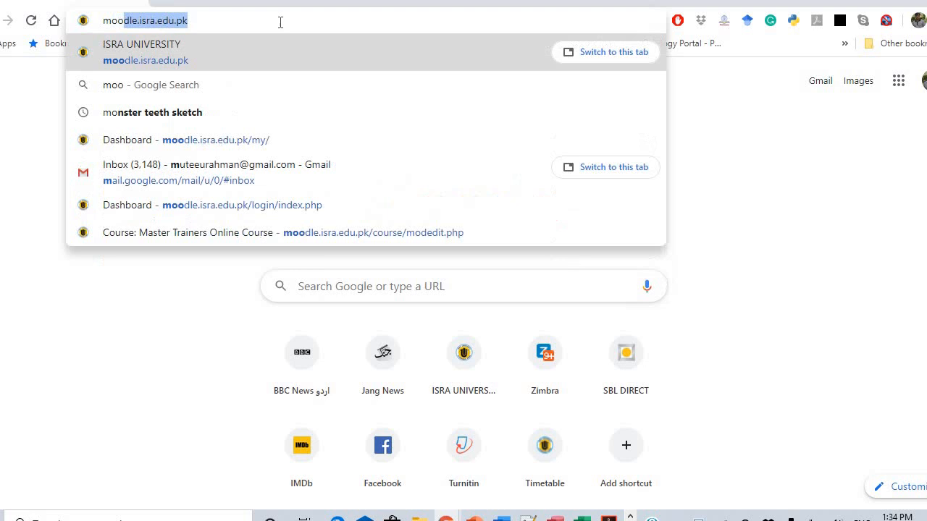
Load the ISRA University Moodle site at moodle.isra.edu.pk from the address-bar suggestion.
text(dle.isra.edu.pk)
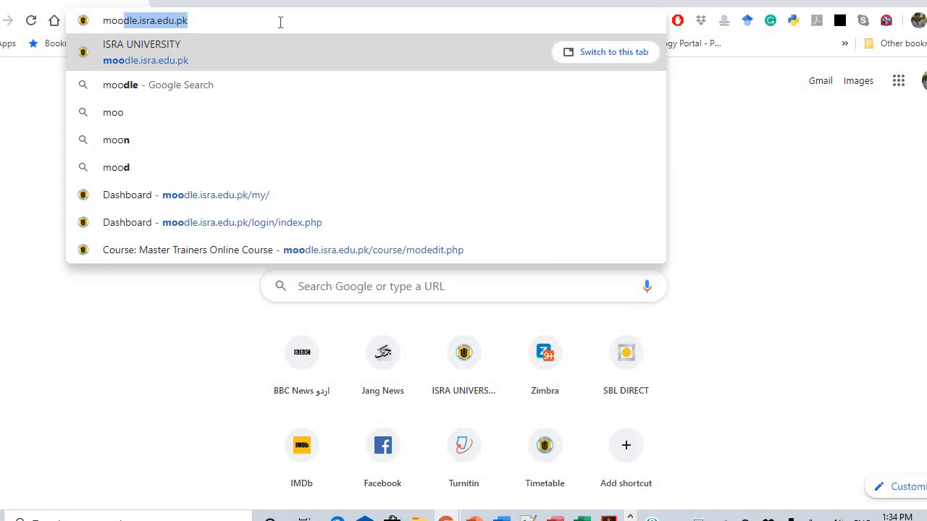
click(142, 43)
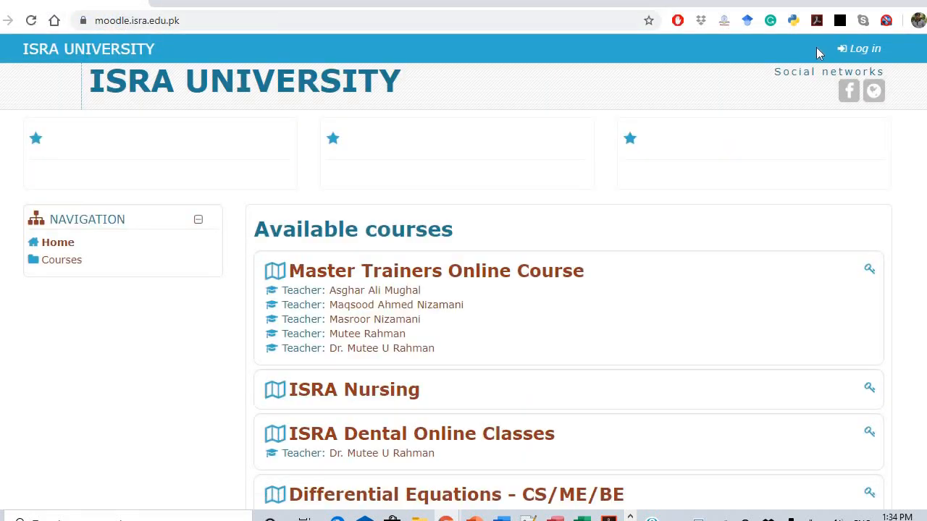
Log in to Moodle with the saved student username and its password.
click(858, 50)
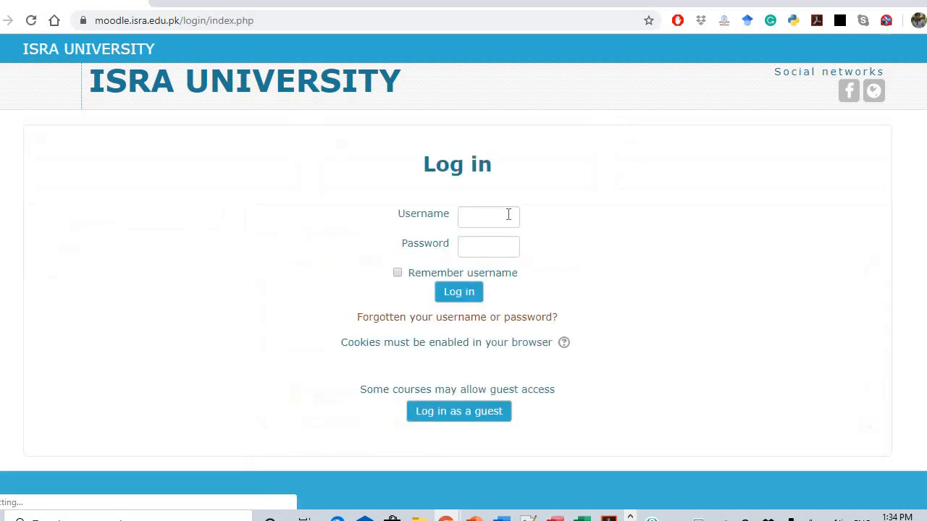
click(488, 217)
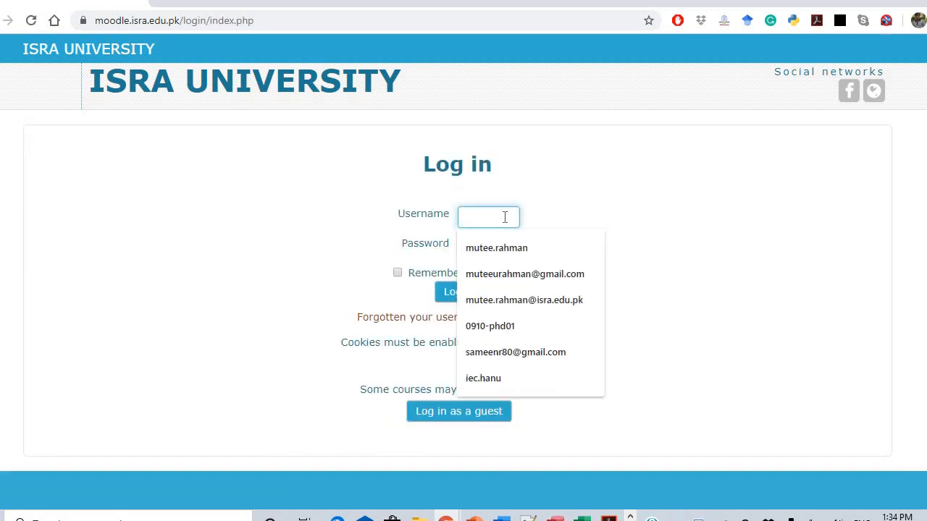
text(studen)
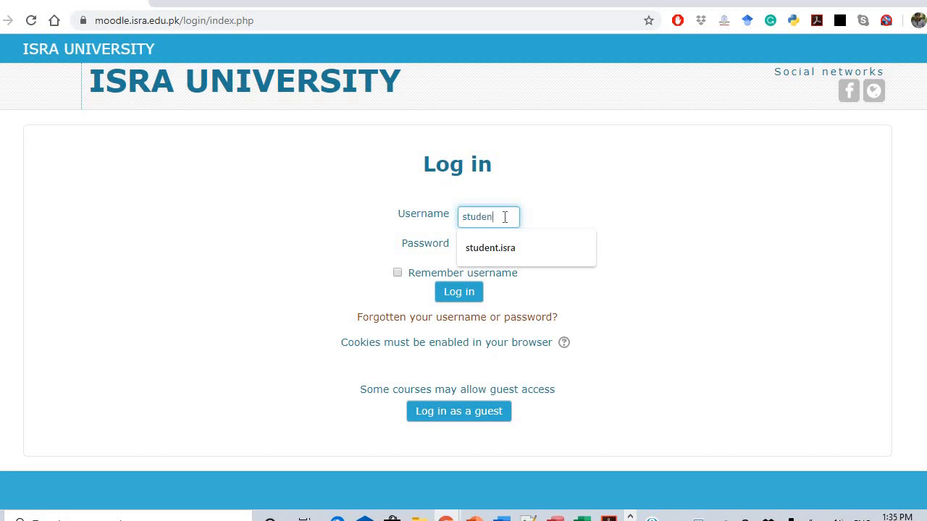
click(490, 248)
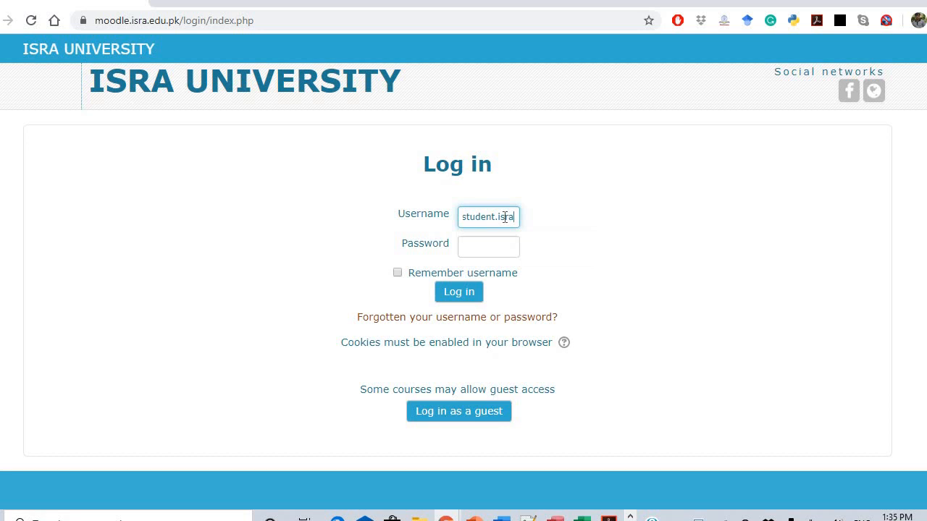
click(488, 247)
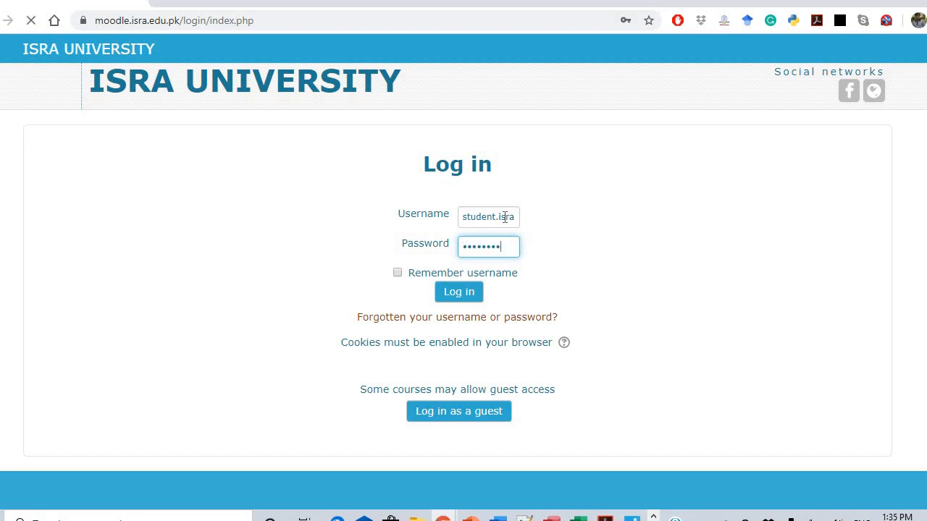
click(458, 292)
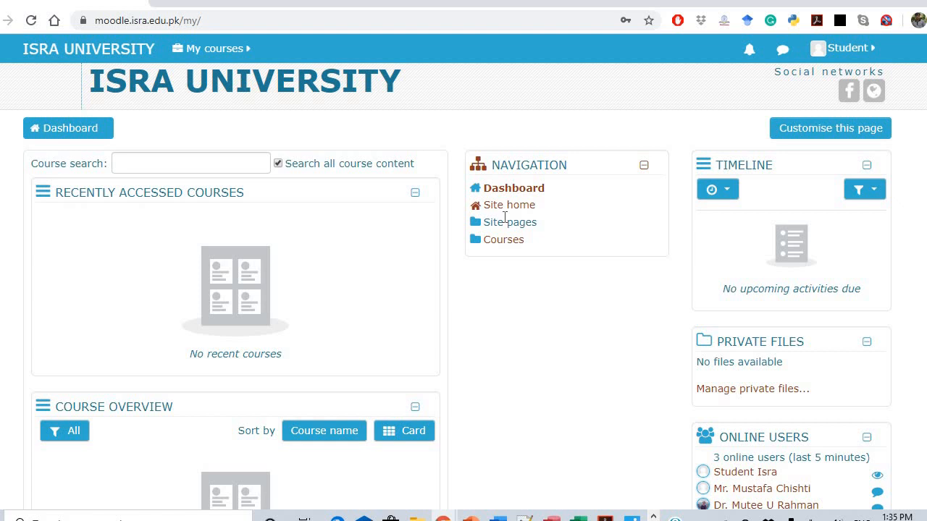
mouse_move(355, 122)
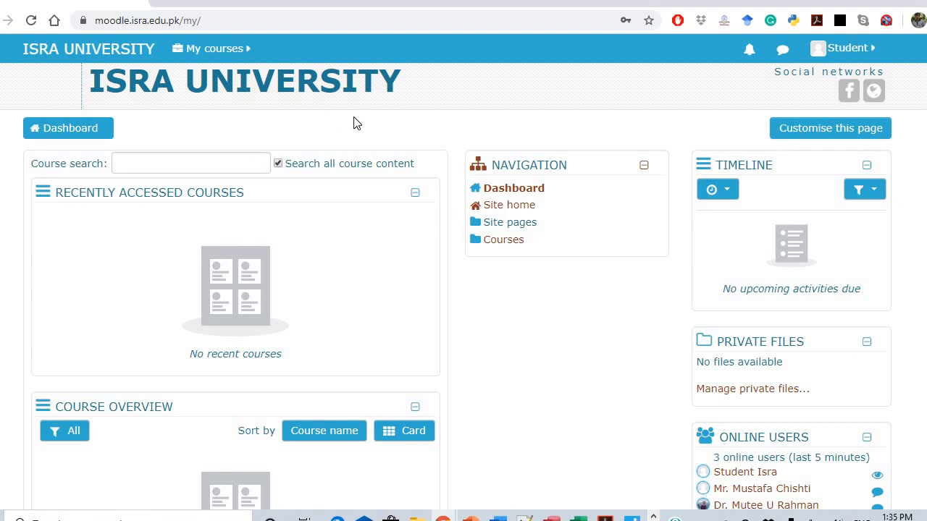
click(212, 49)
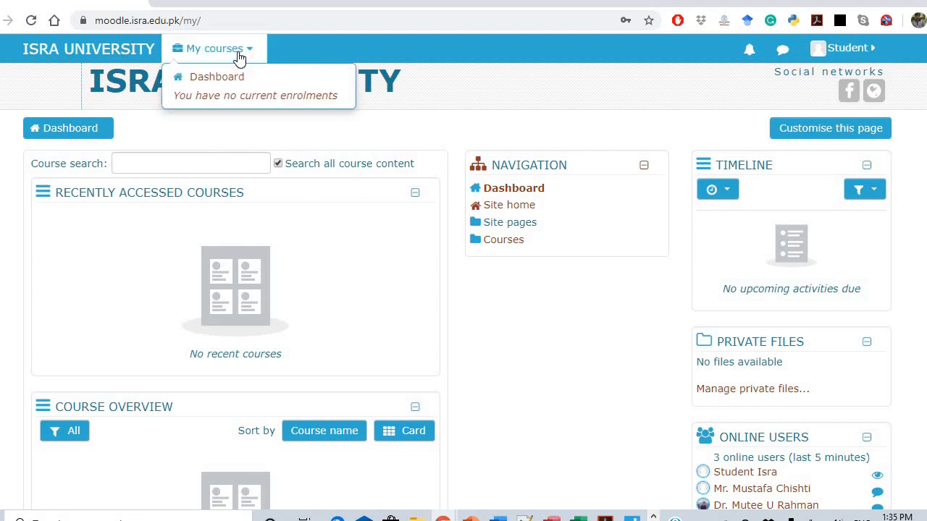
mouse_move(227, 112)
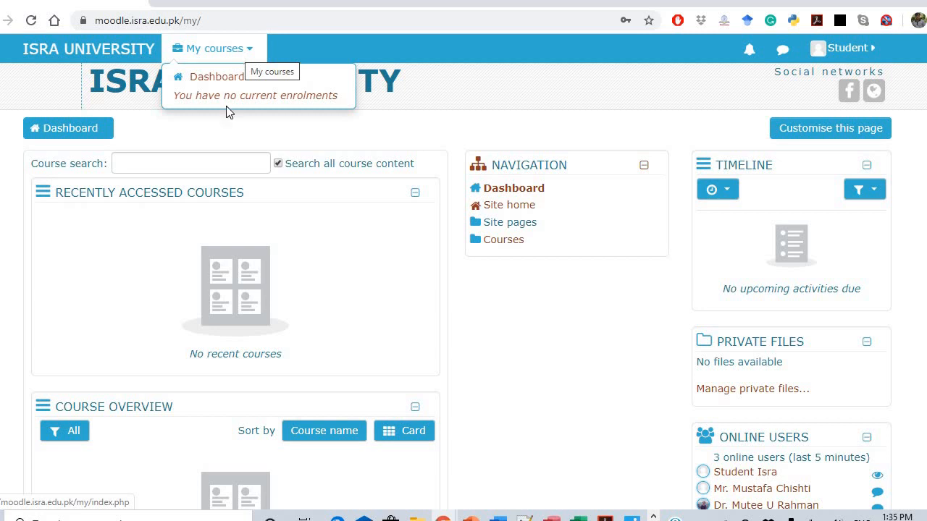
mouse_move(267, 102)
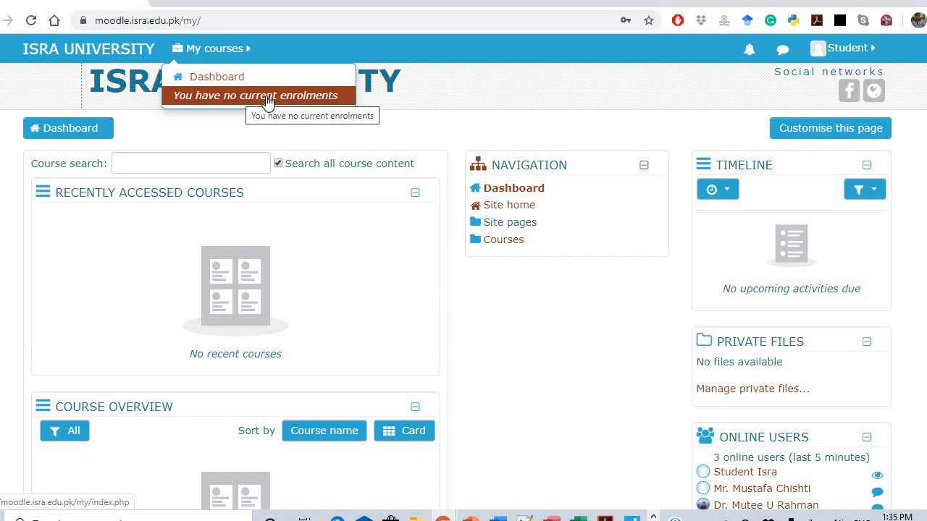
mouse_move(533, 341)
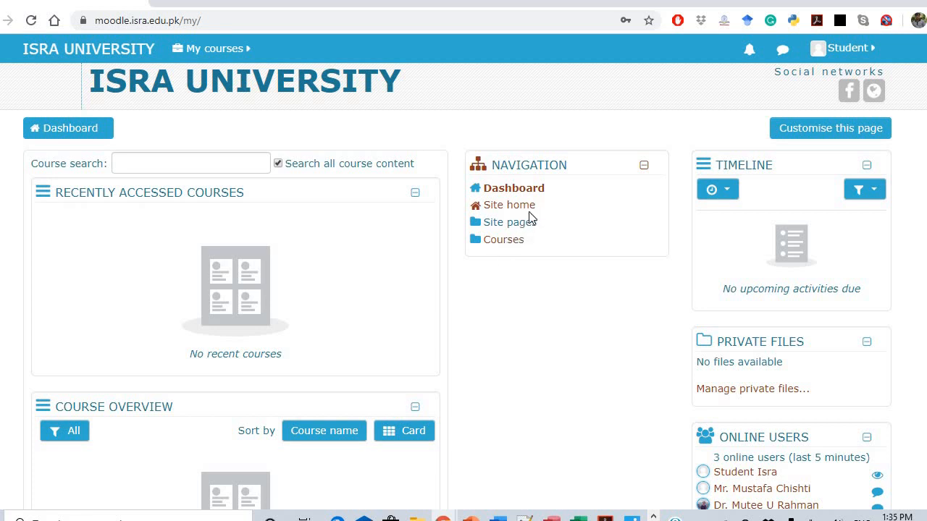
Go to Site home listing courses such as Master Trainers Online Course and ISRA Nursing.
click(510, 205)
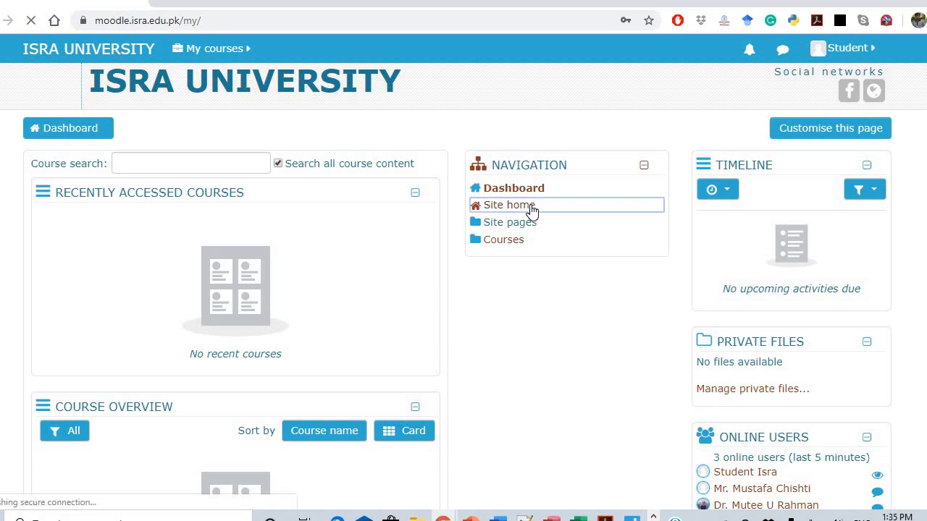
click(510, 206)
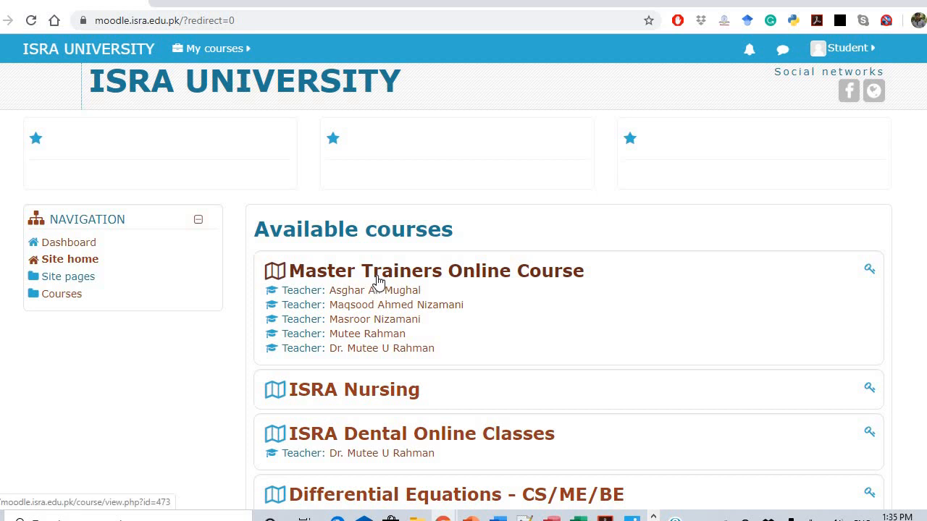
mouse_move(516, 281)
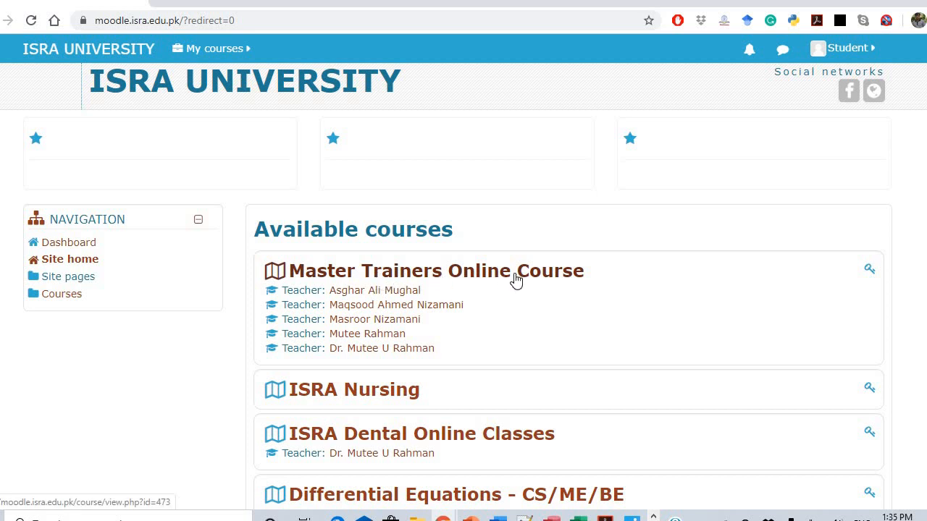
mouse_move(527, 278)
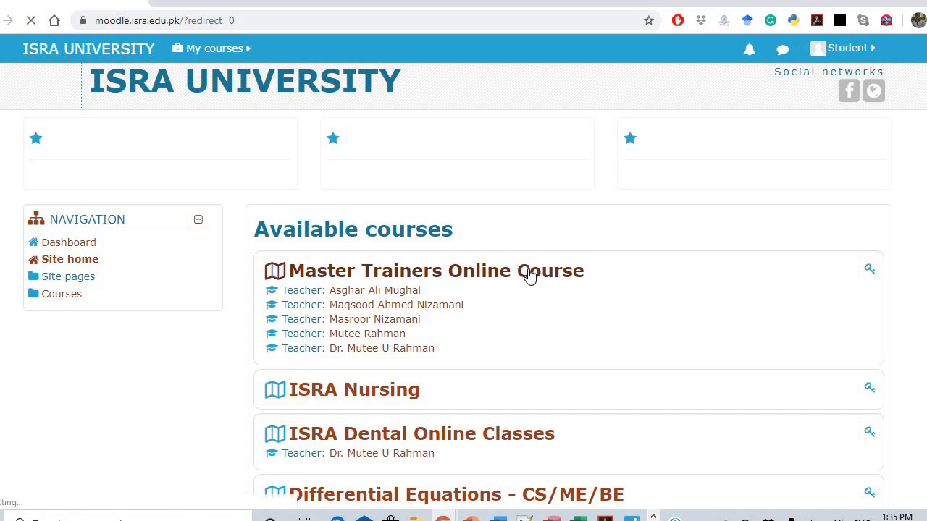
Enrol in the Master Trainers Online Course with its enrolment key and land on the course page.
click(435, 270)
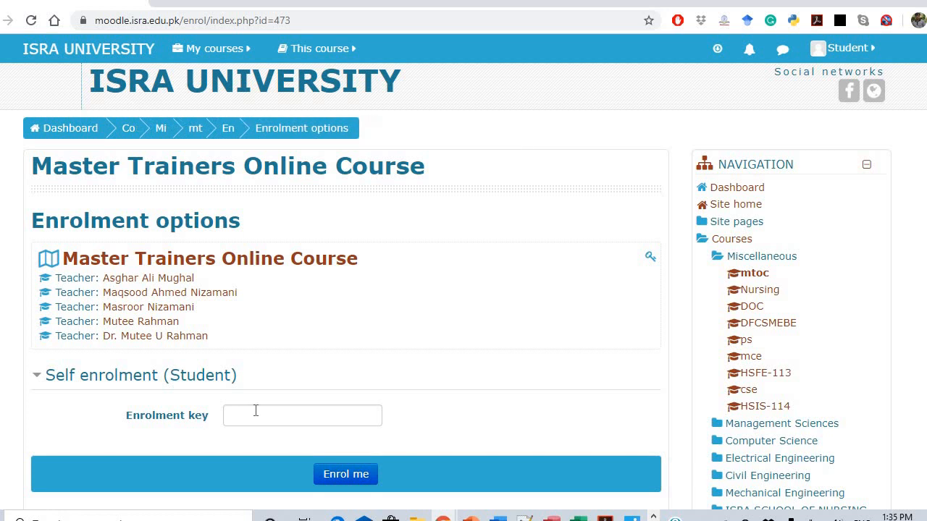
click(301, 414)
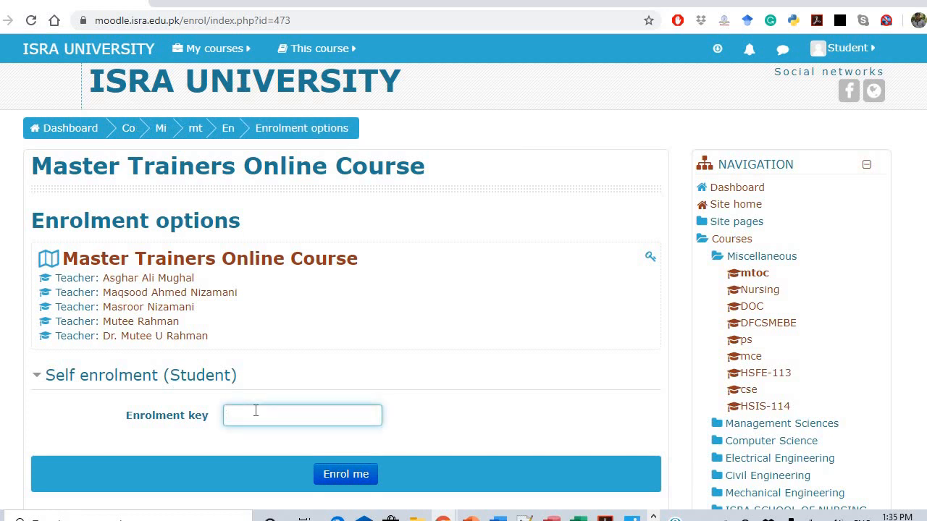
text(•)
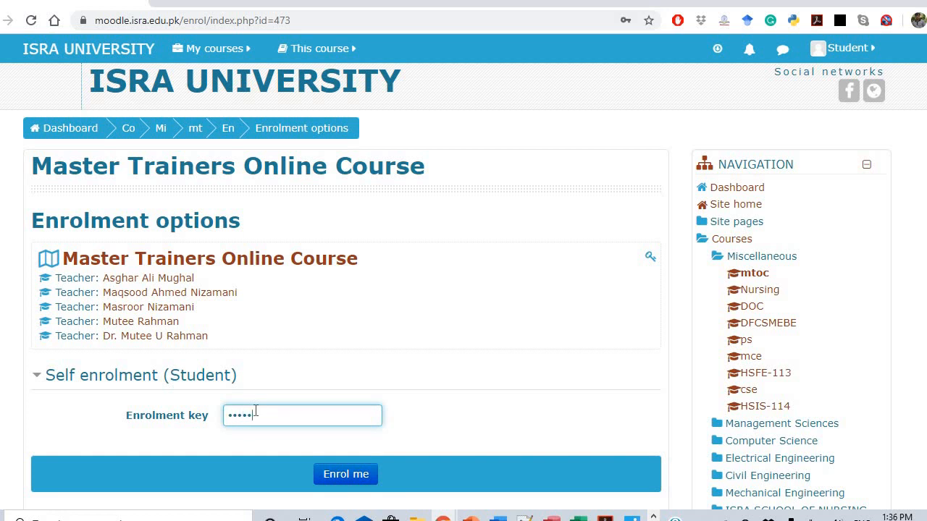
click(345, 474)
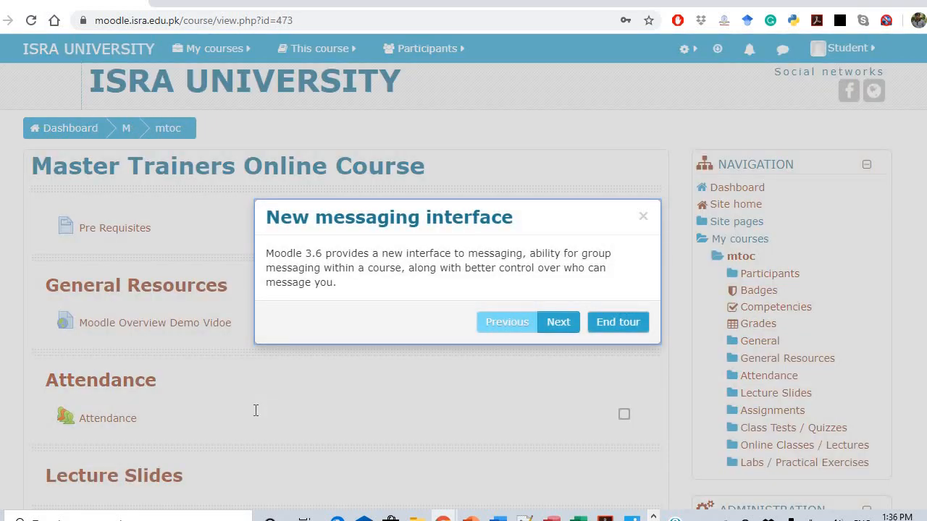
mouse_move(594, 297)
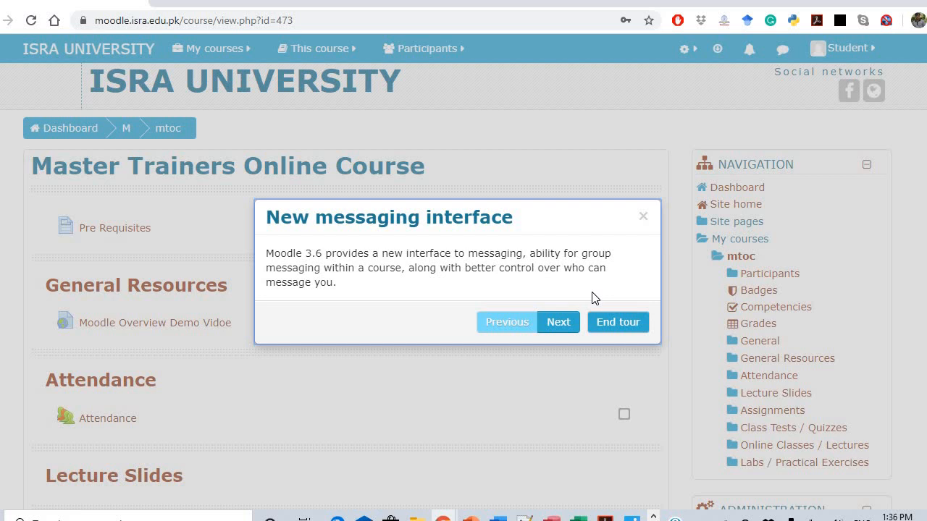
mouse_move(497, 246)
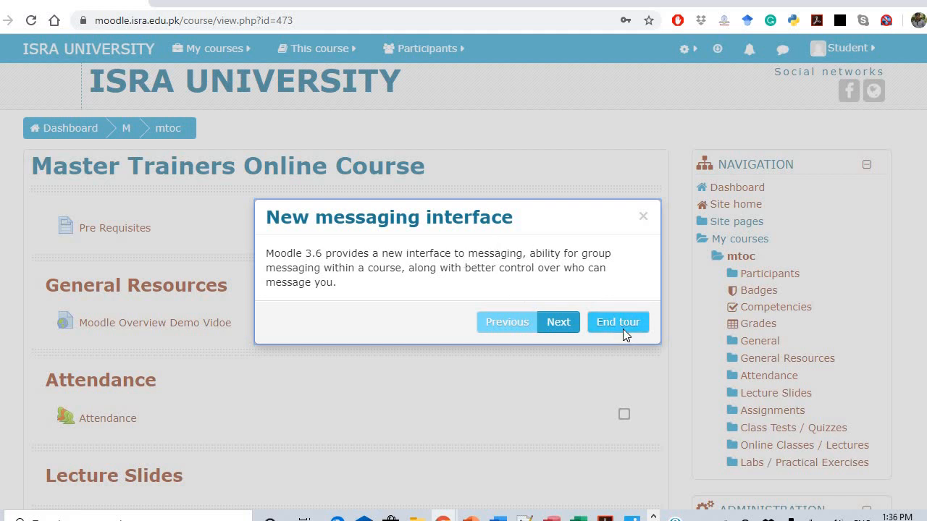
End the New messaging interface tour to reveal the course sections.
click(617, 322)
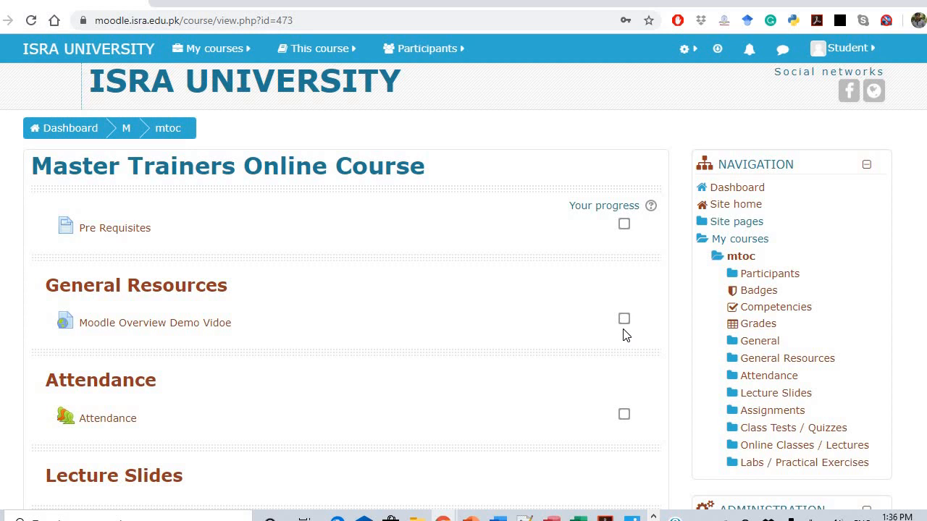
mouse_move(454, 156)
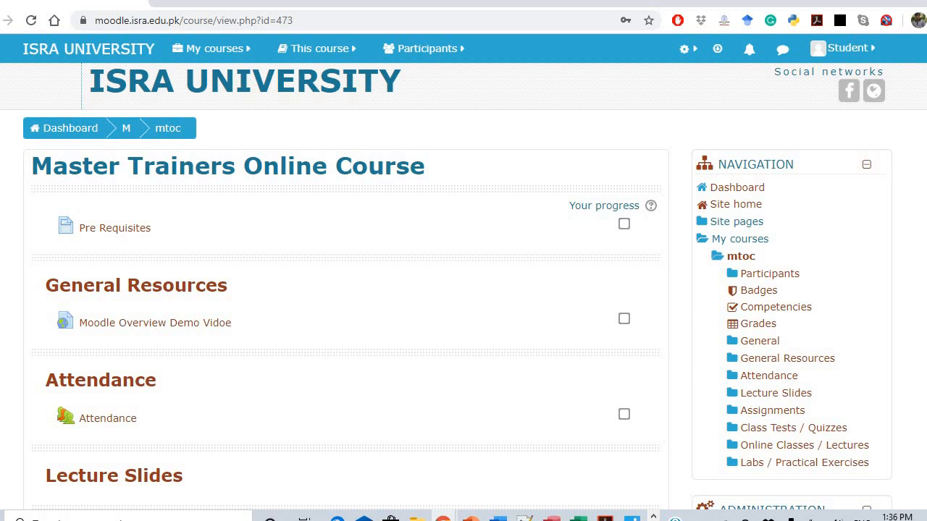
scroll(down, 3)
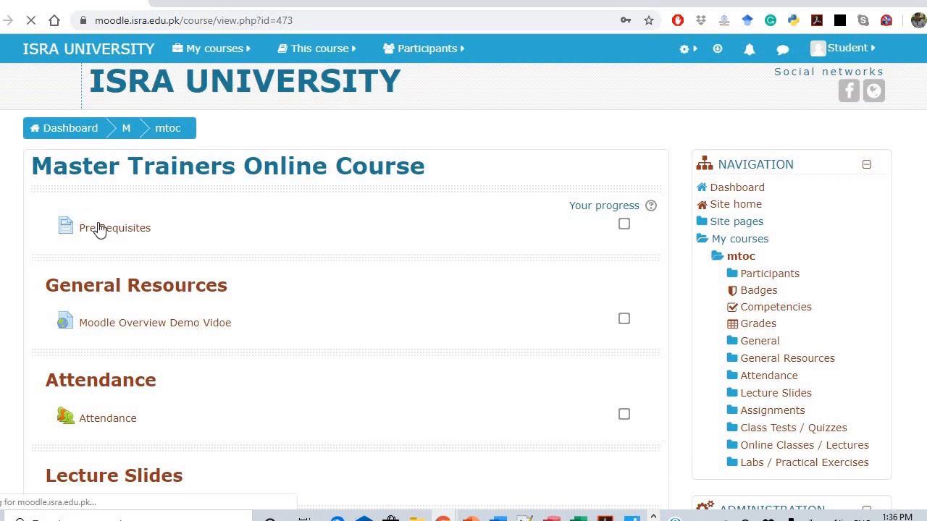
click(114, 228)
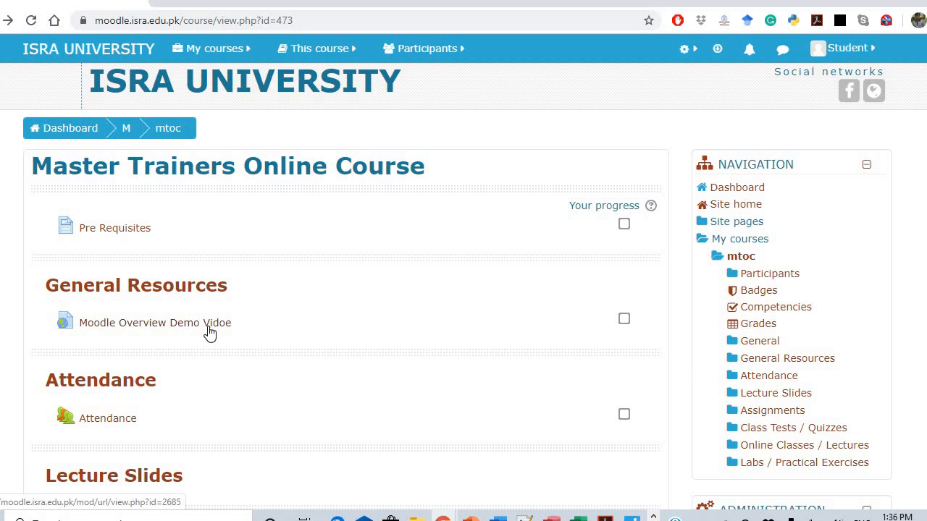
mouse_move(87, 342)
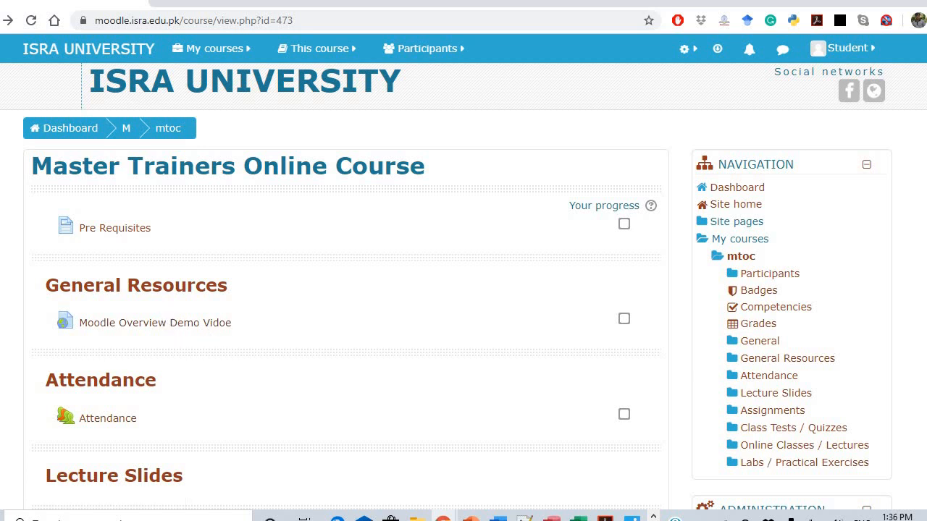
scroll(down, 3)
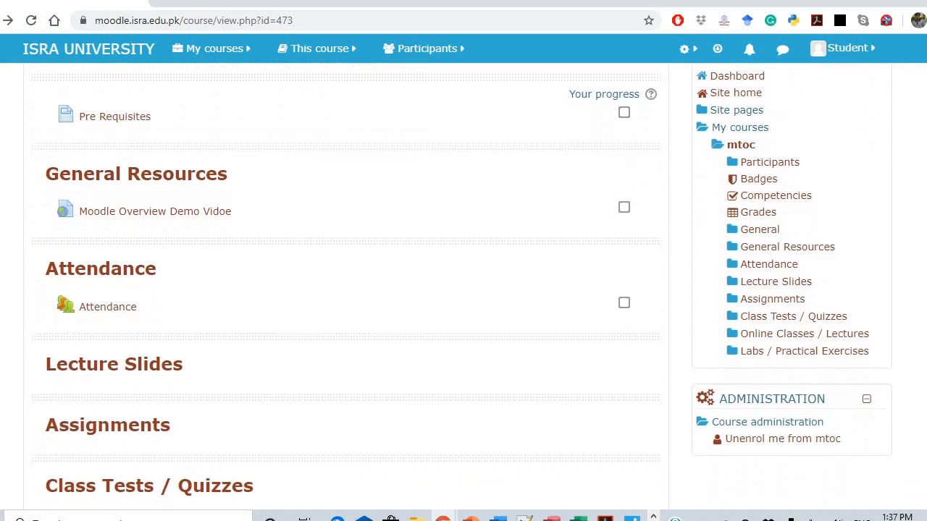
scroll(down, 3)
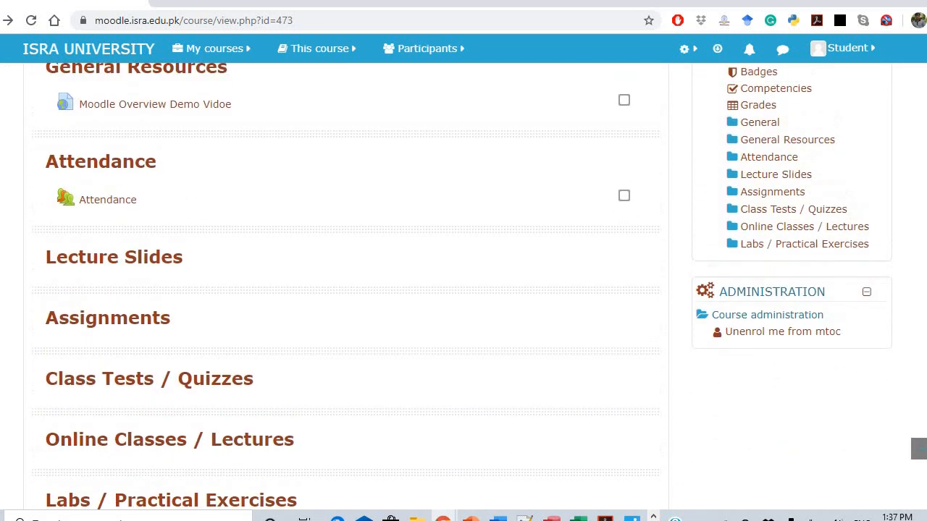
scroll(up, 3)
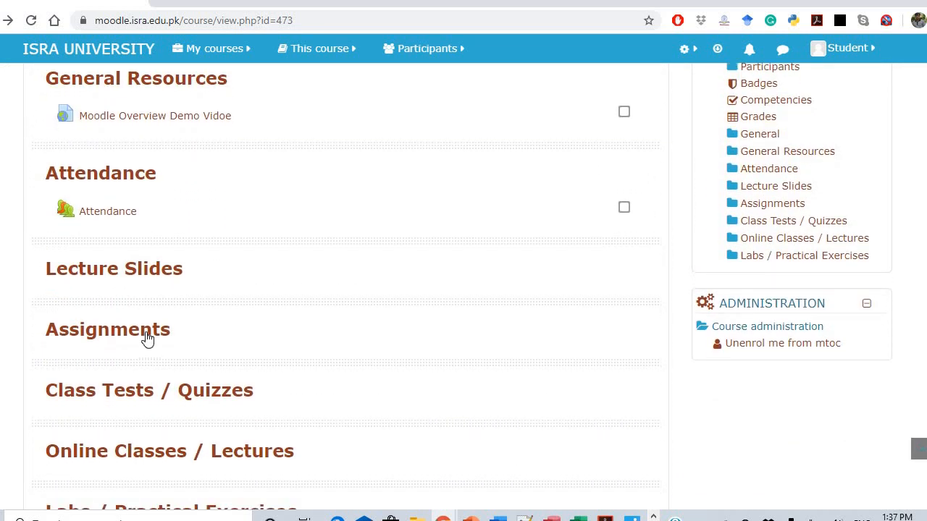
mouse_move(214, 287)
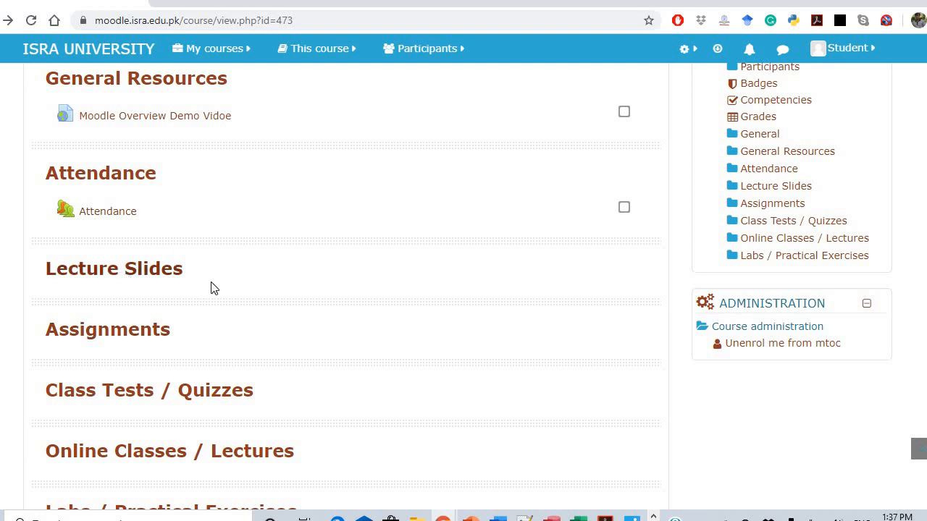
mouse_move(283, 396)
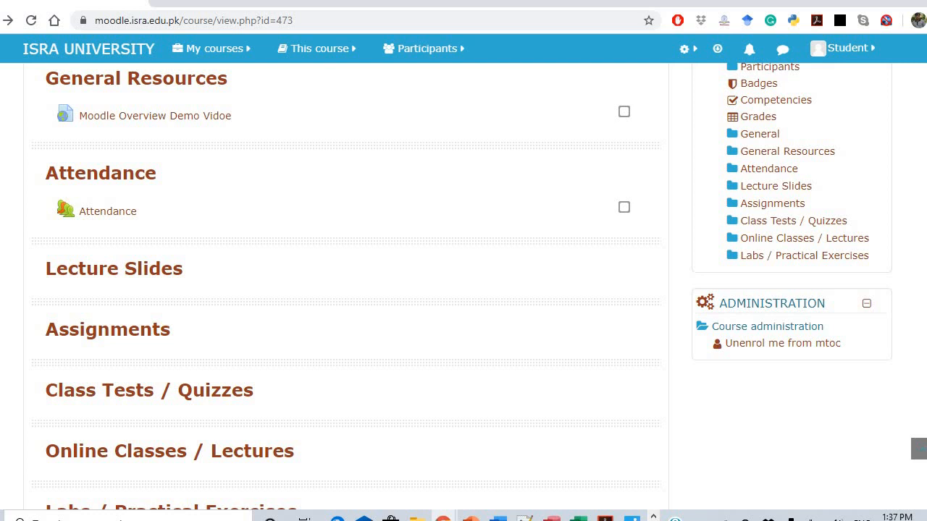
scroll(down, 3)
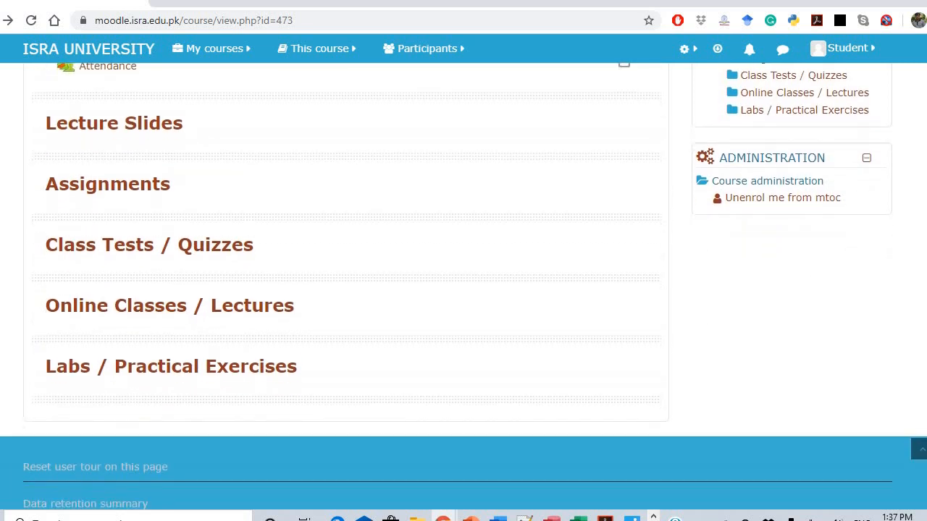
scroll(up, 3)
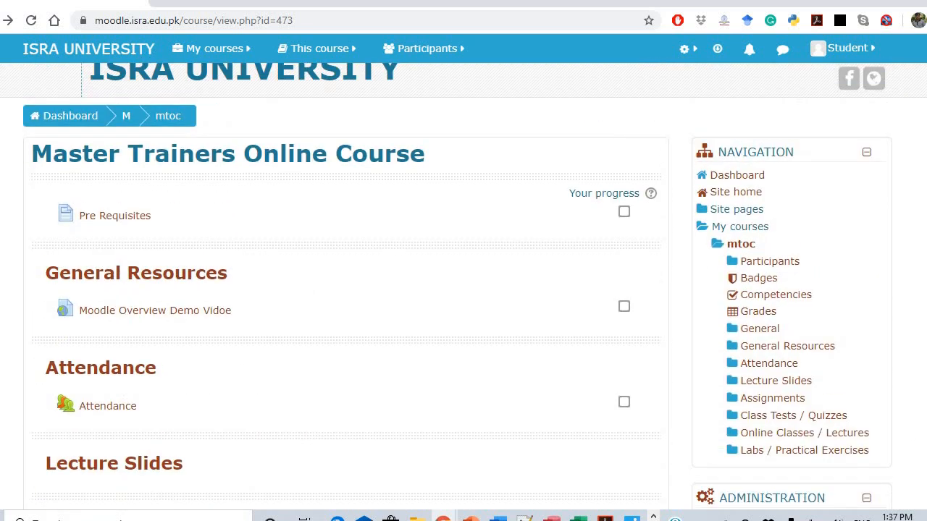